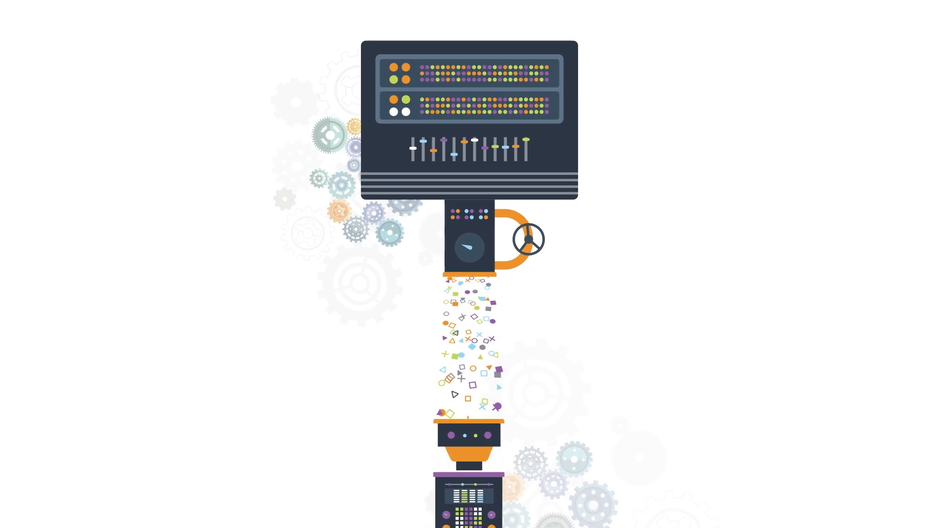
Step: Lower the second right-hand slider and tick the first checkbox on the mock dashboard
{"action": "scroll", "scroll_direction": "down", "scroll_amount": 3}
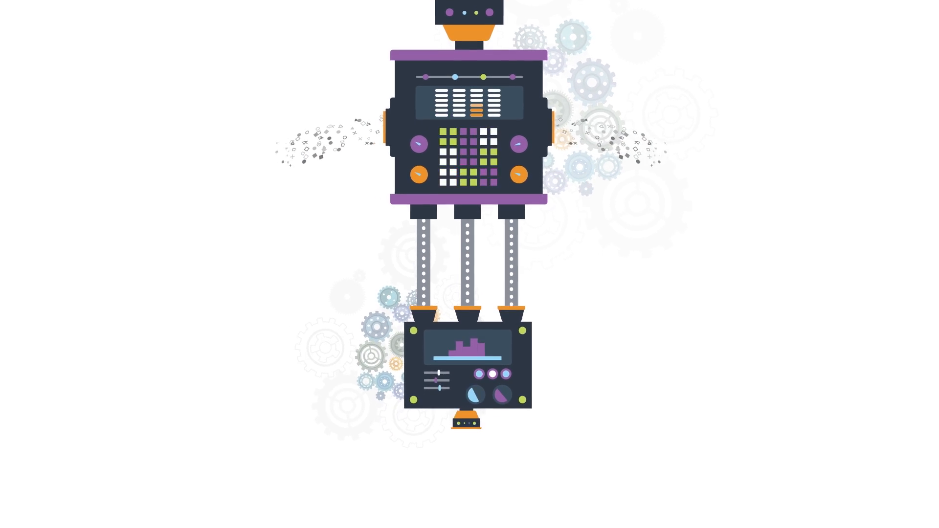
{"action": "scroll", "scroll_direction": "down", "scroll_amount": 3}
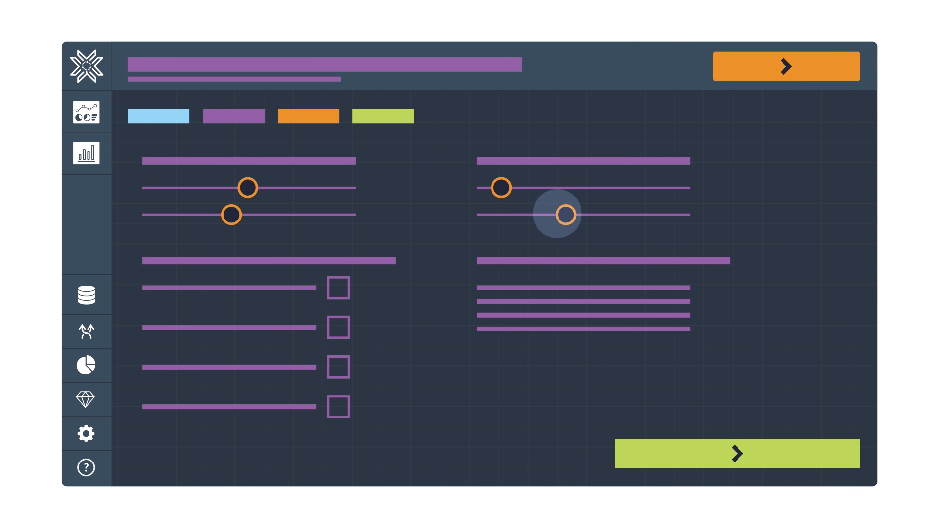
{"action": "left_click", "coordinate": [337, 288]}
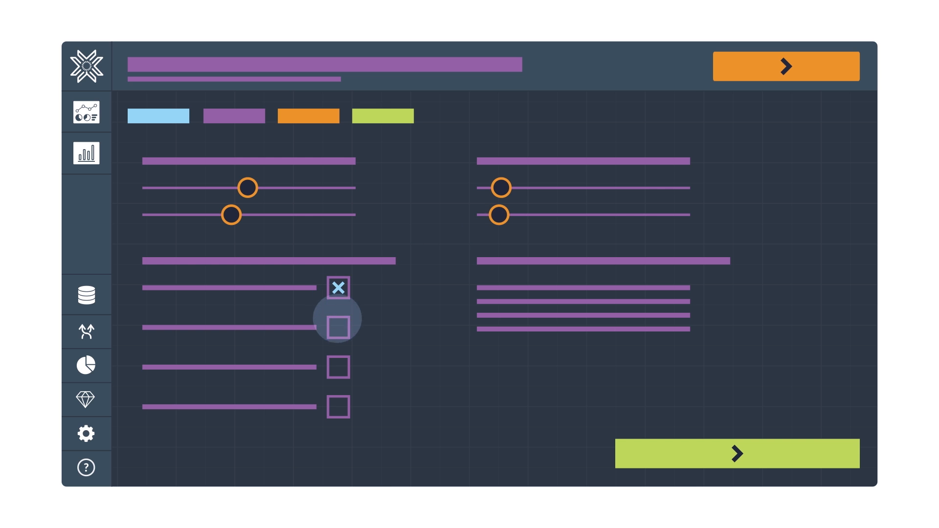